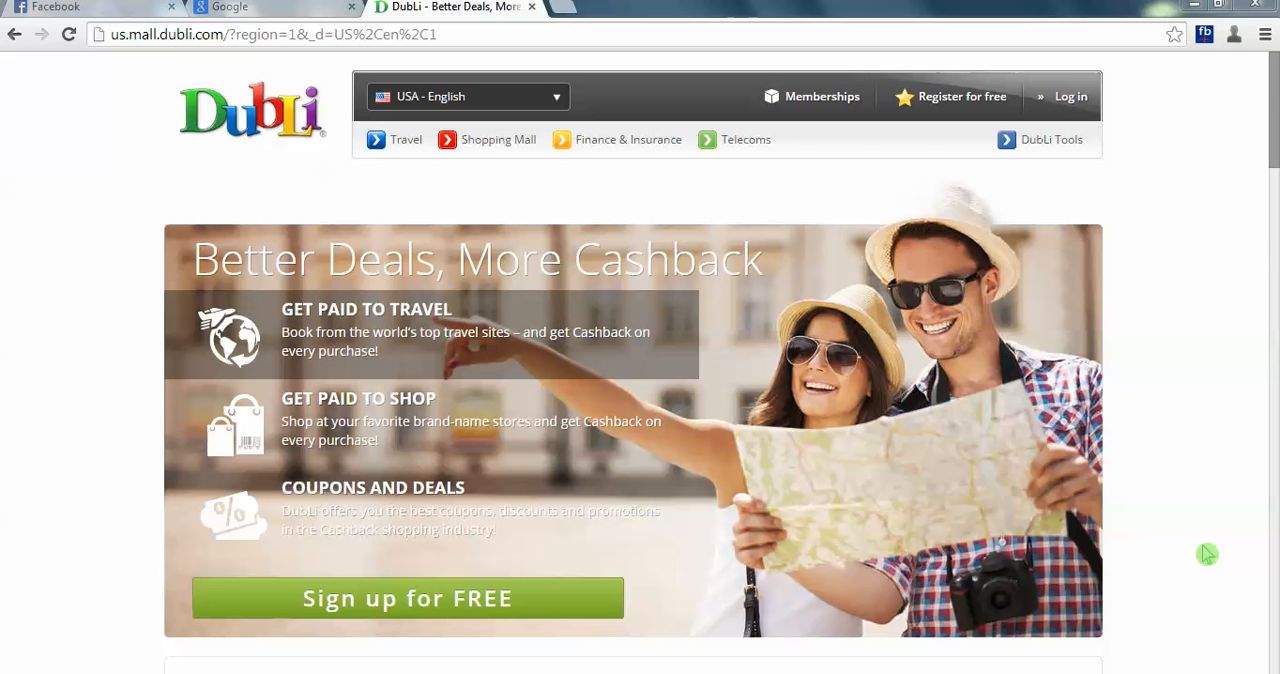
{"action": "mouse_move", "coordinate": [1102, 356]}
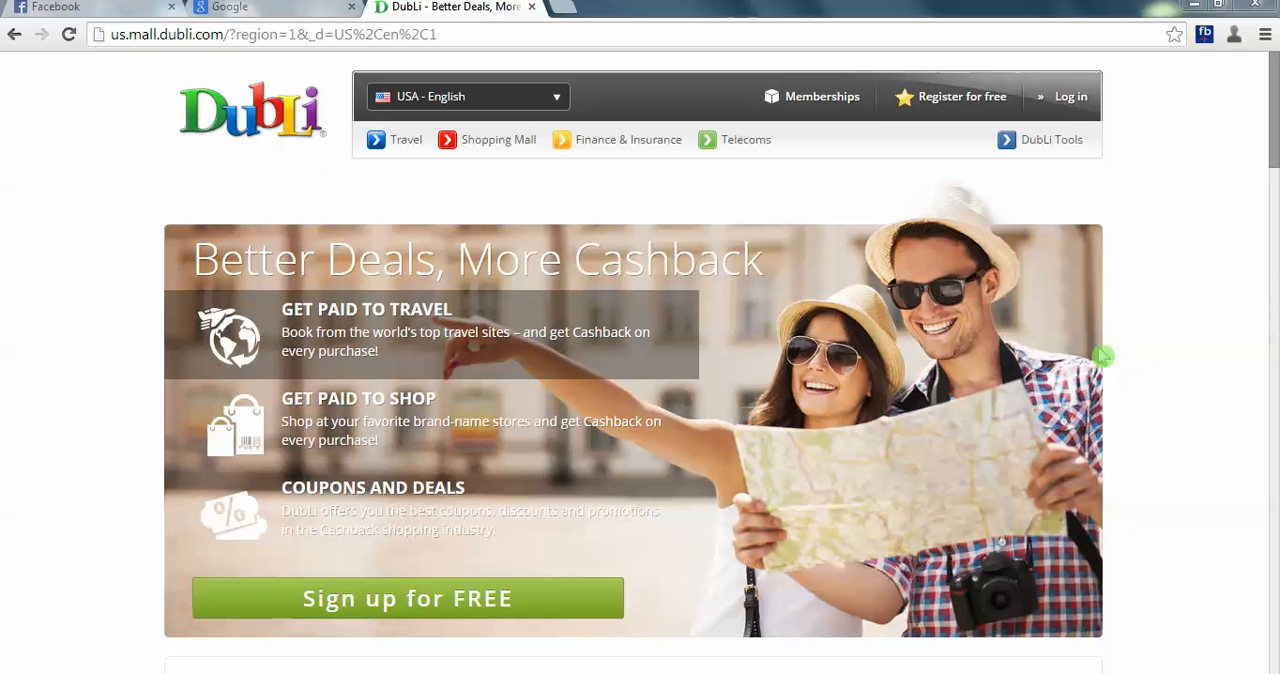
- Expand the DubLi Tools menu to reveal Toolbar, Entertainment and Blog
{"action": "left_click", "coordinate": [1051, 139]}
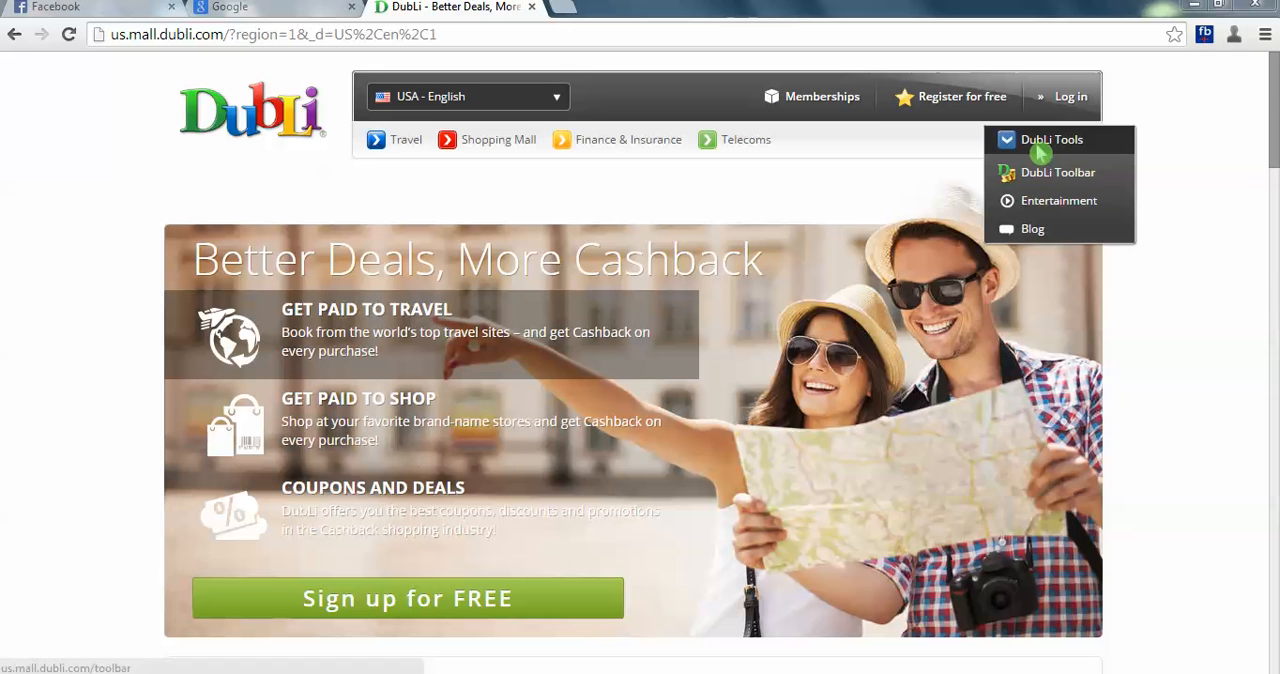
{"action": "mouse_move", "coordinate": [1040, 150]}
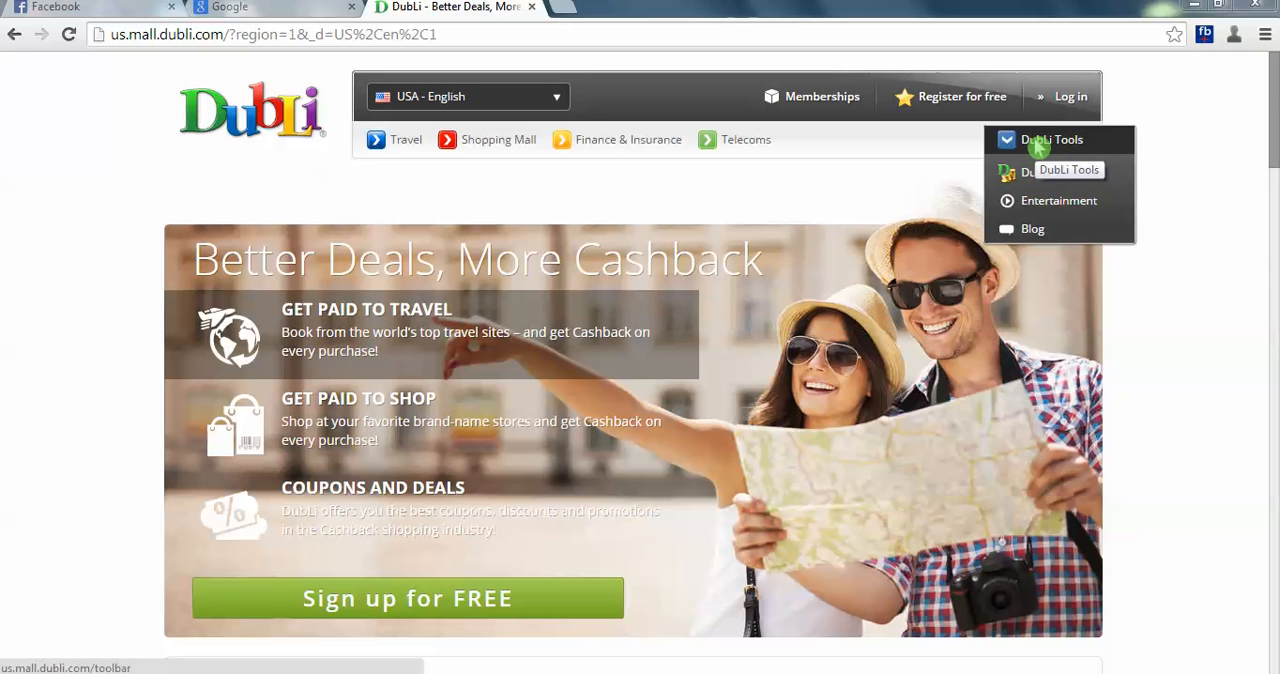
{"action": "mouse_move", "coordinate": [1035, 182]}
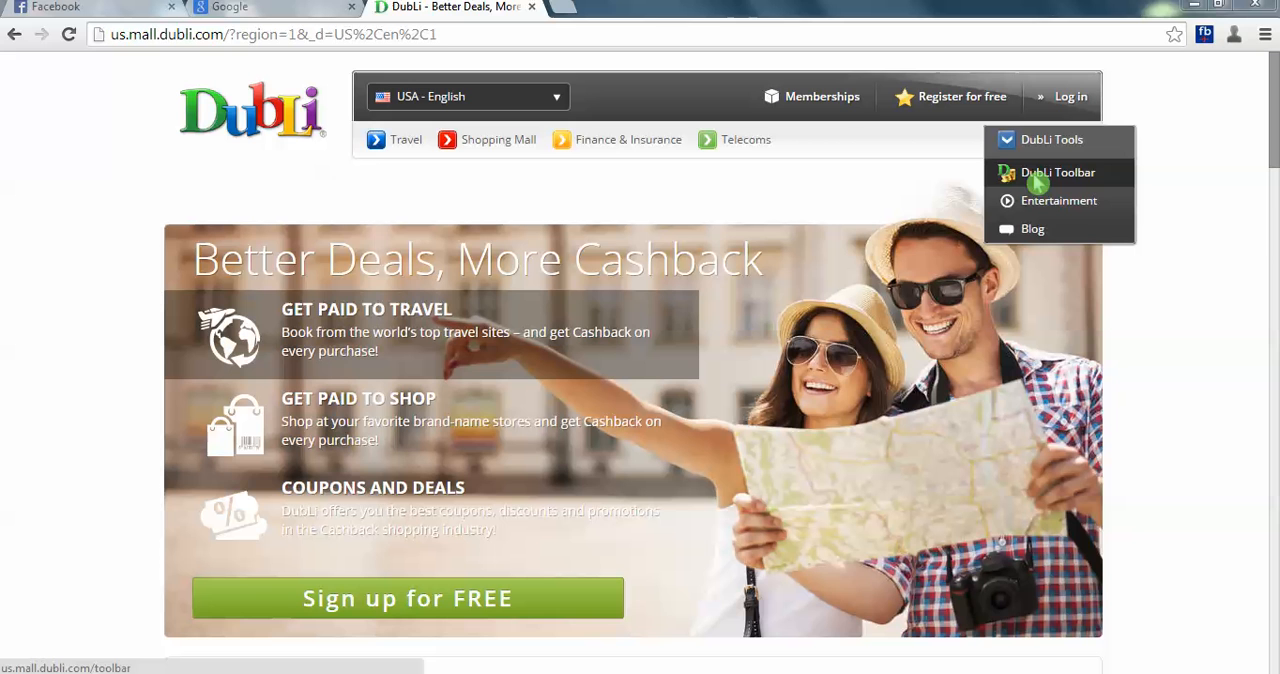
{"action": "mouse_move", "coordinate": [1040, 180]}
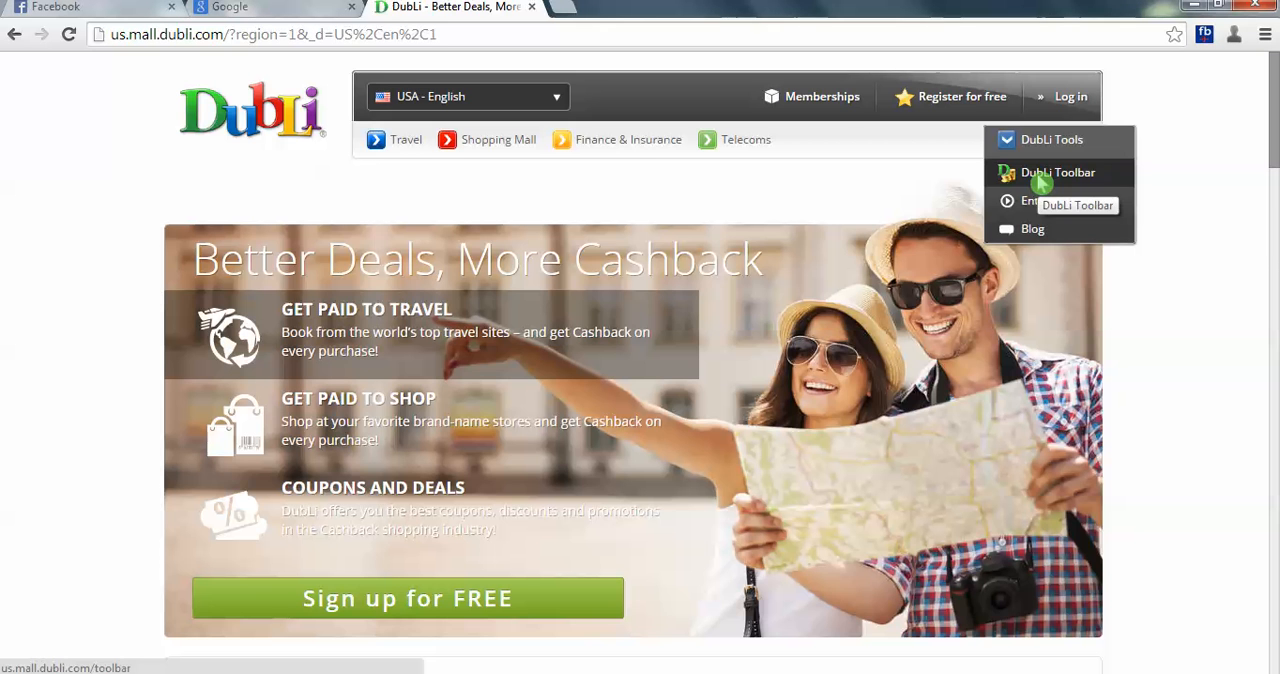
- Go to the DubLi Toolbar page from the DubLi Tools dropdown
{"action": "left_click", "coordinate": [1057, 172]}
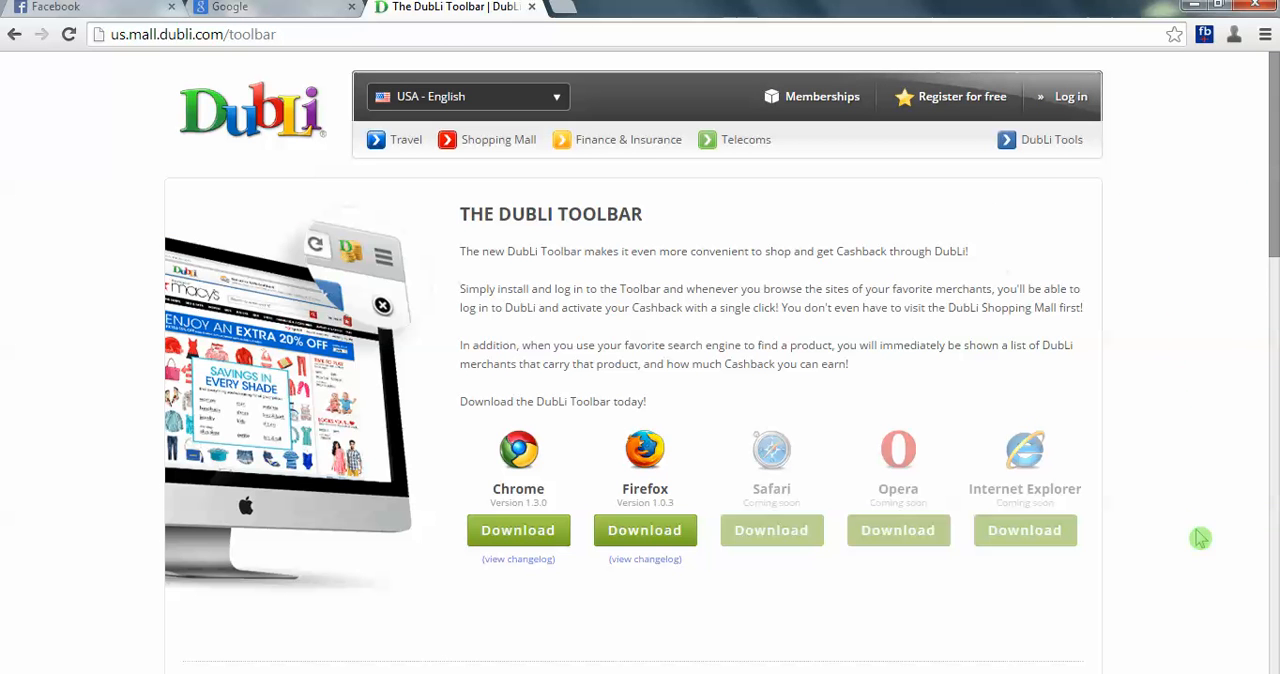
{"action": "mouse_move", "coordinate": [928, 662]}
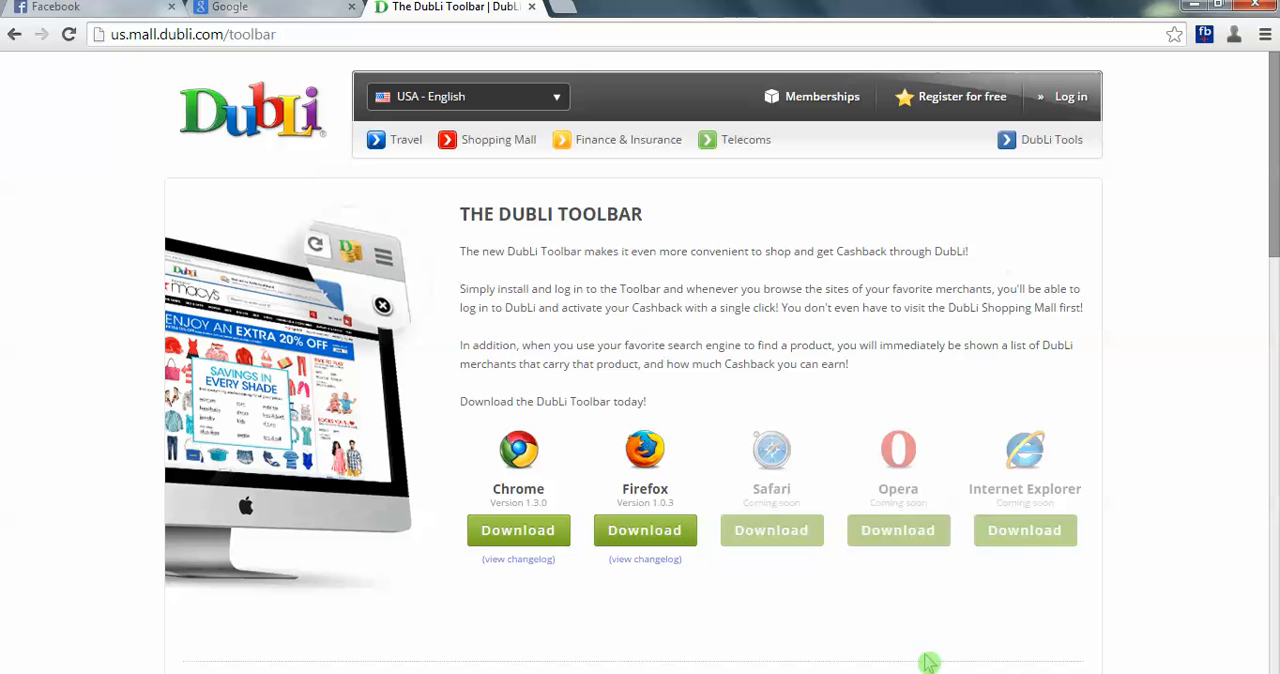
{"action": "mouse_move", "coordinate": [518, 544]}
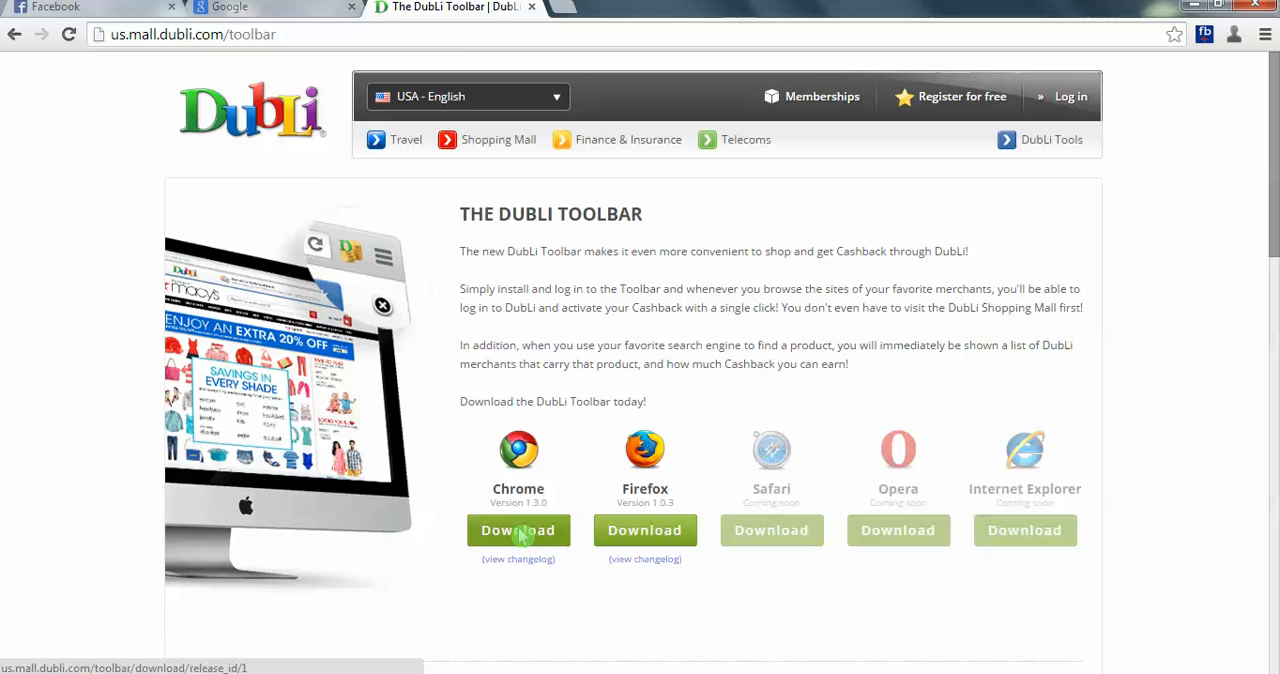
- Download the Chrome version of the DubLi Toolbar to trigger the Add to Chrome prompt
{"action": "left_click", "coordinate": [518, 530]}
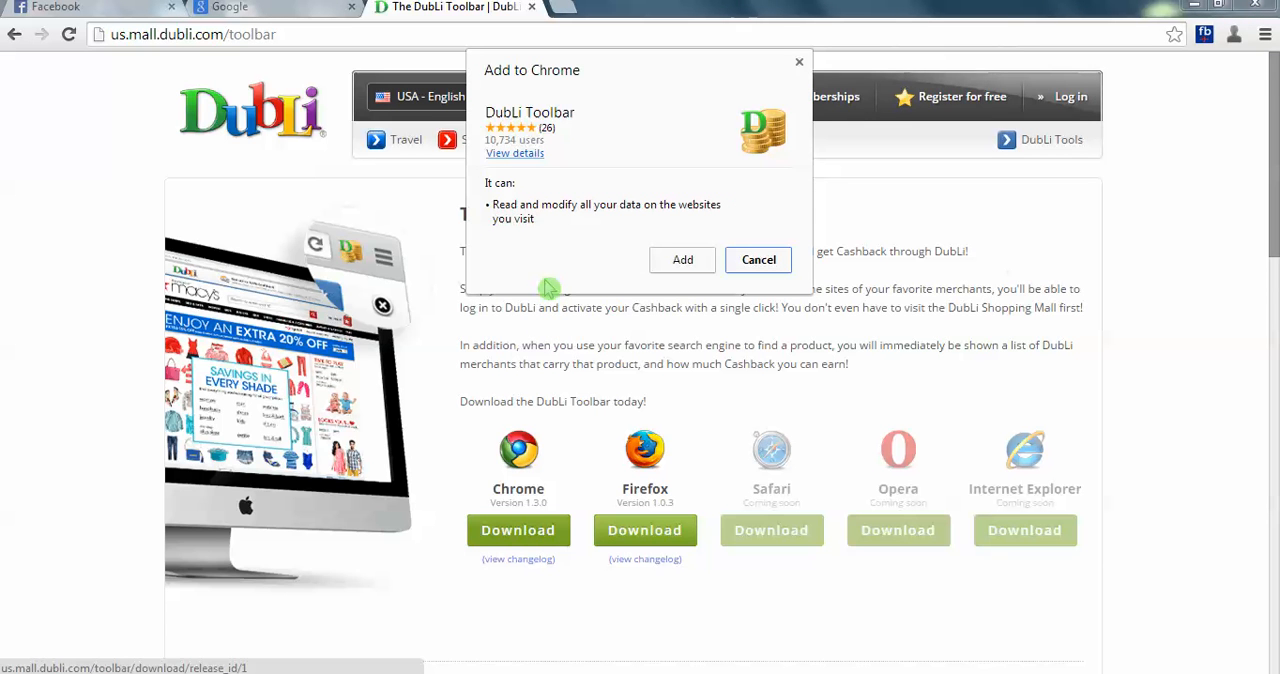
{"action": "mouse_move", "coordinate": [551, 258]}
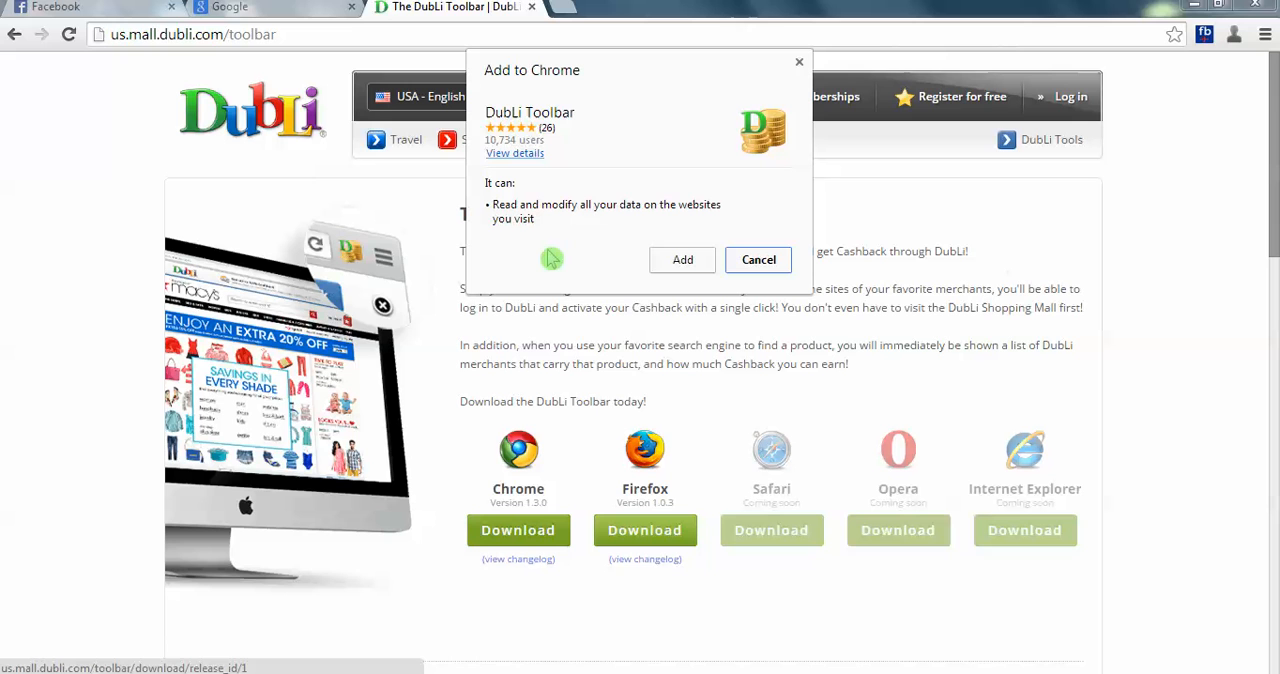
{"action": "mouse_move", "coordinate": [565, 257]}
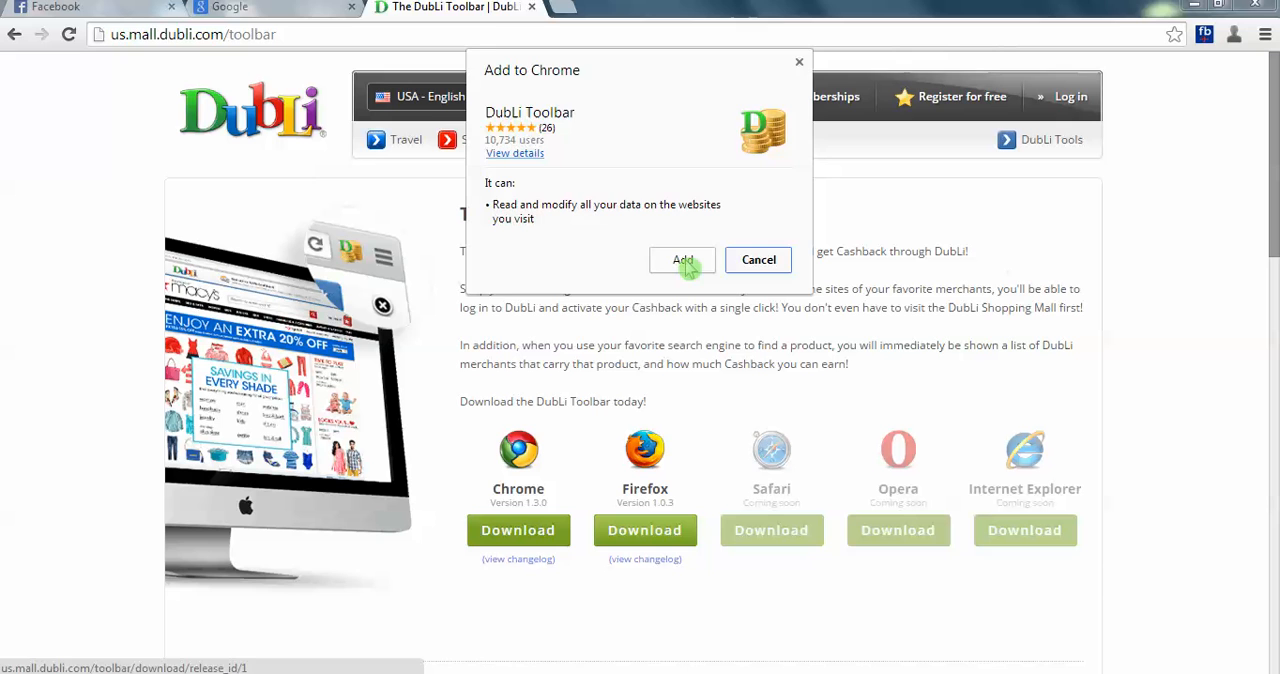
- Confirm adding the DubLi Toolbar extension to Chrome
{"action": "left_click", "coordinate": [683, 260]}
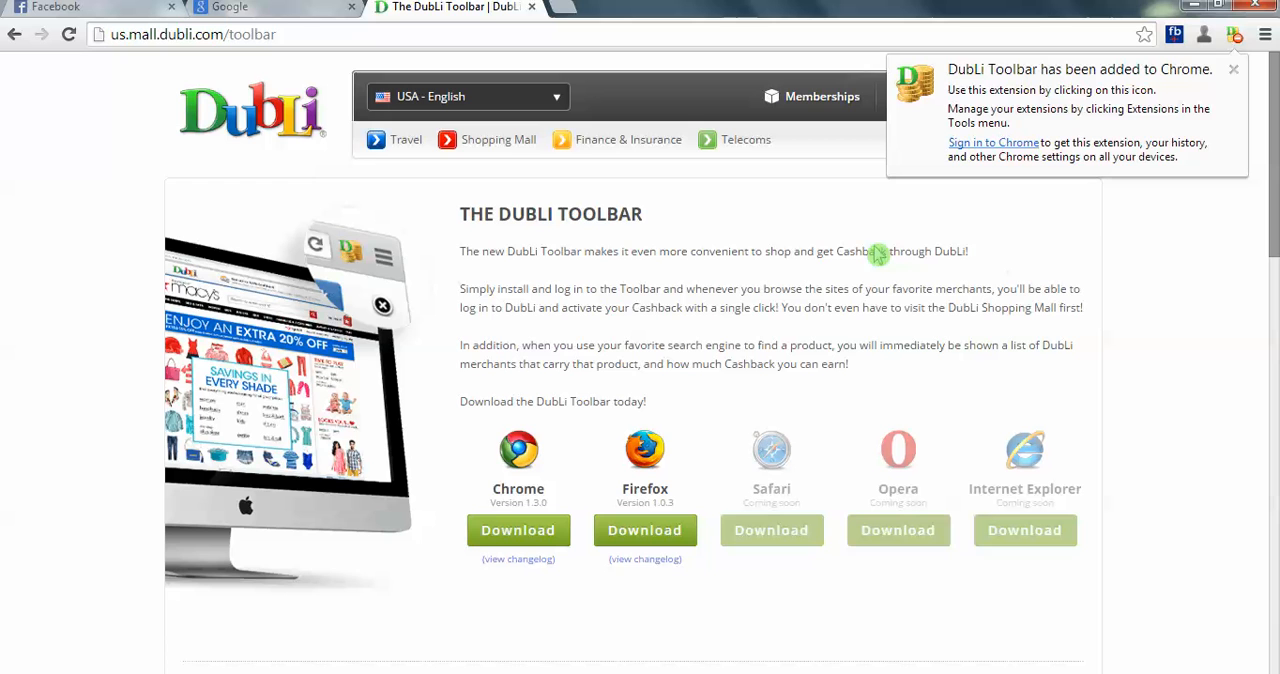
{"action": "mouse_move", "coordinate": [920, 131]}
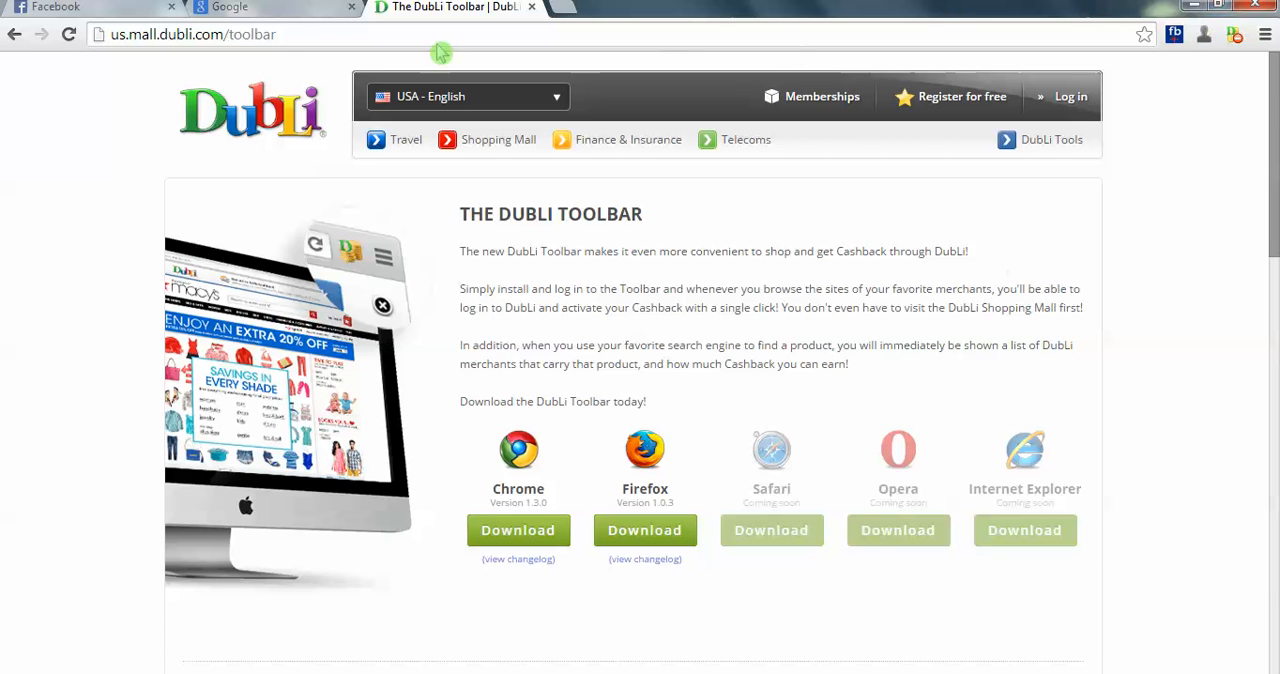
{"action": "mouse_move", "coordinate": [1245, 79]}
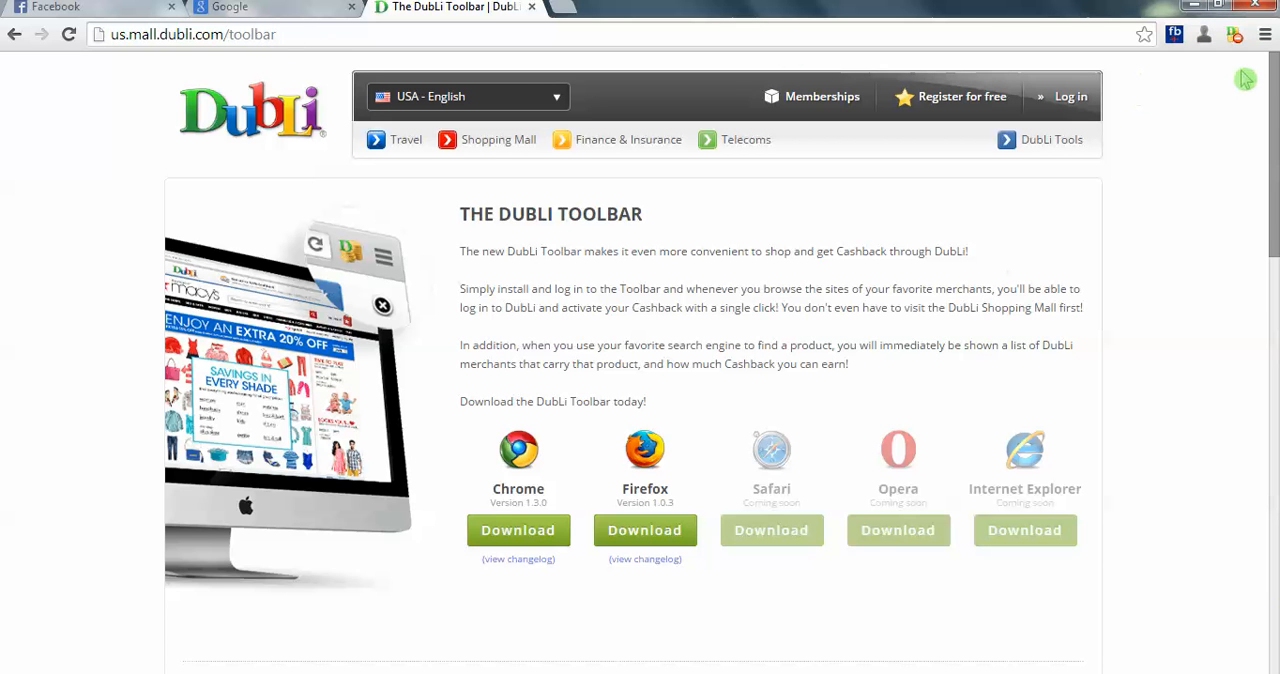
{"action": "mouse_move", "coordinate": [1265, 34]}
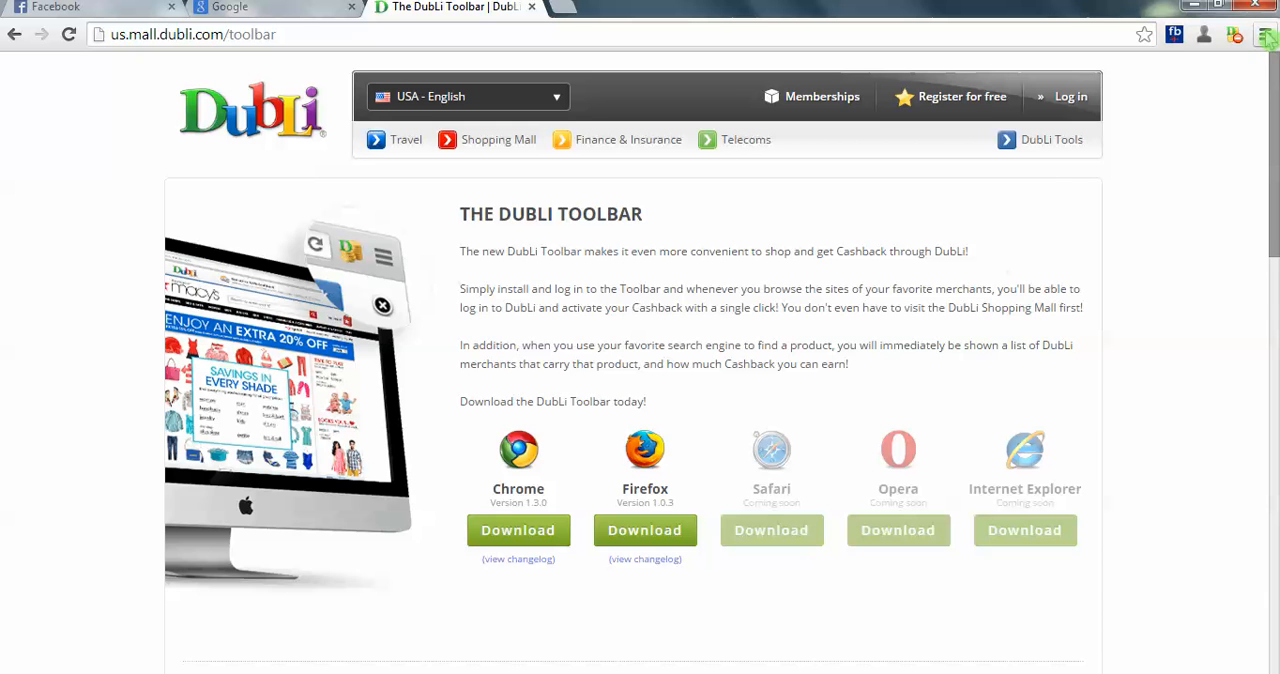
- Go to Chrome's Extensions page via Settings to see DubLi Toolbar 1.3.0 listed
{"action": "left_click", "coordinate": [1265, 34]}
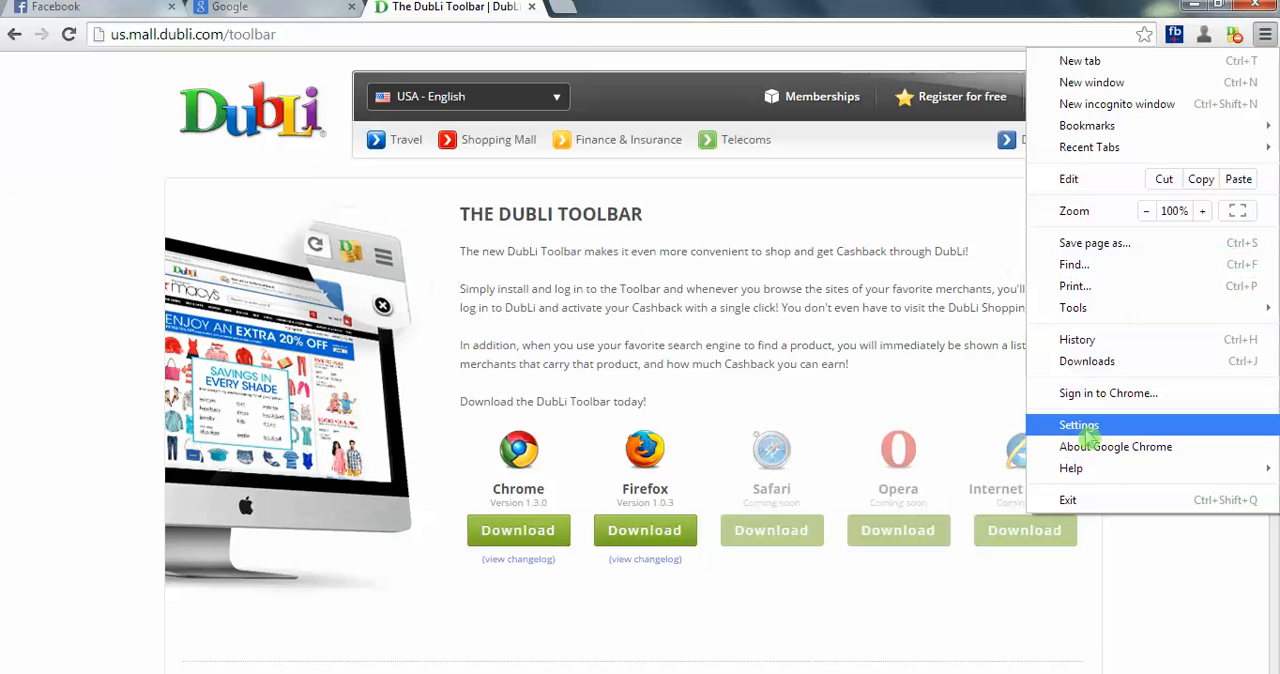
{"action": "left_click", "coordinate": [1079, 425]}
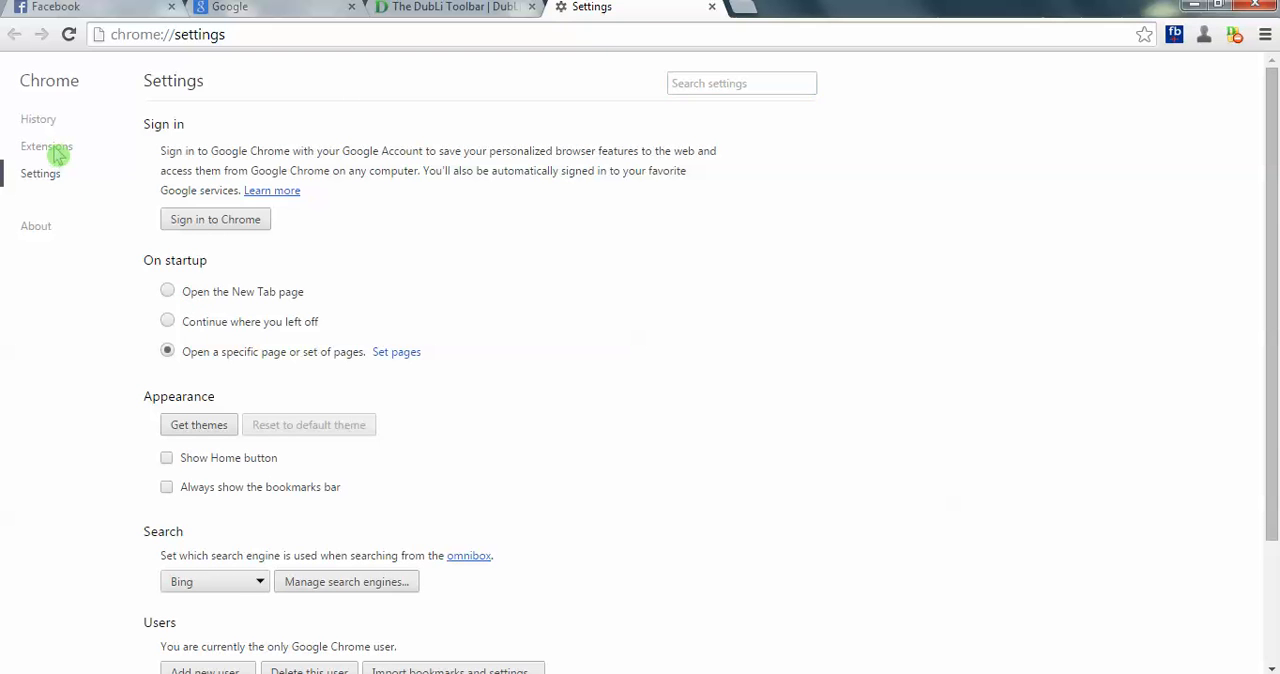
{"action": "left_click", "coordinate": [46, 146]}
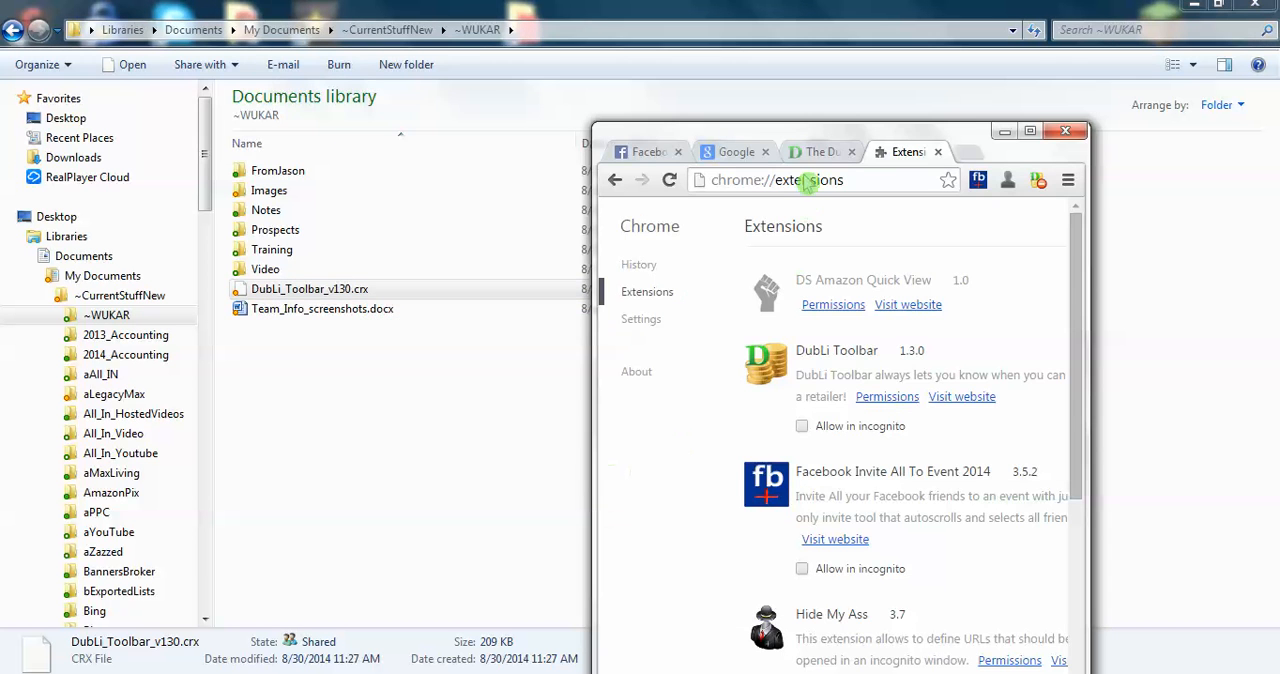
- Select DubLi_Toolbar_v130.crx in the ~WUKAR folder beside Chrome's Extensions page
{"action": "left_click", "coordinate": [309, 289]}
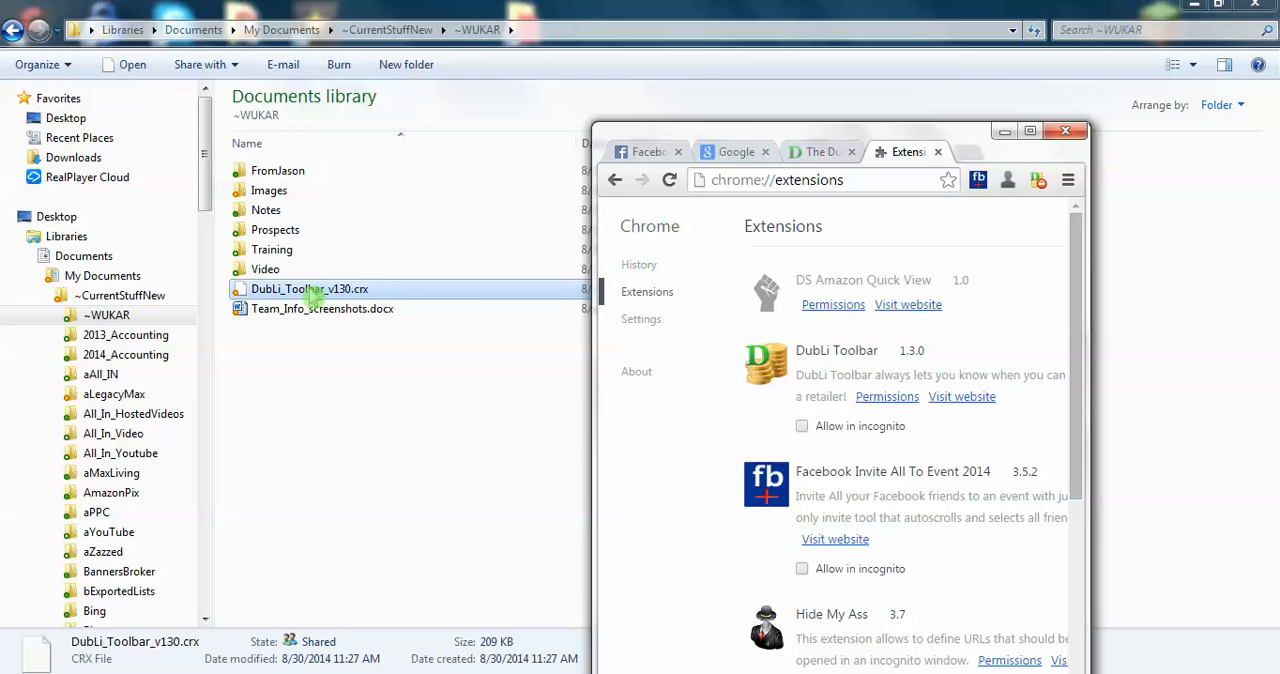